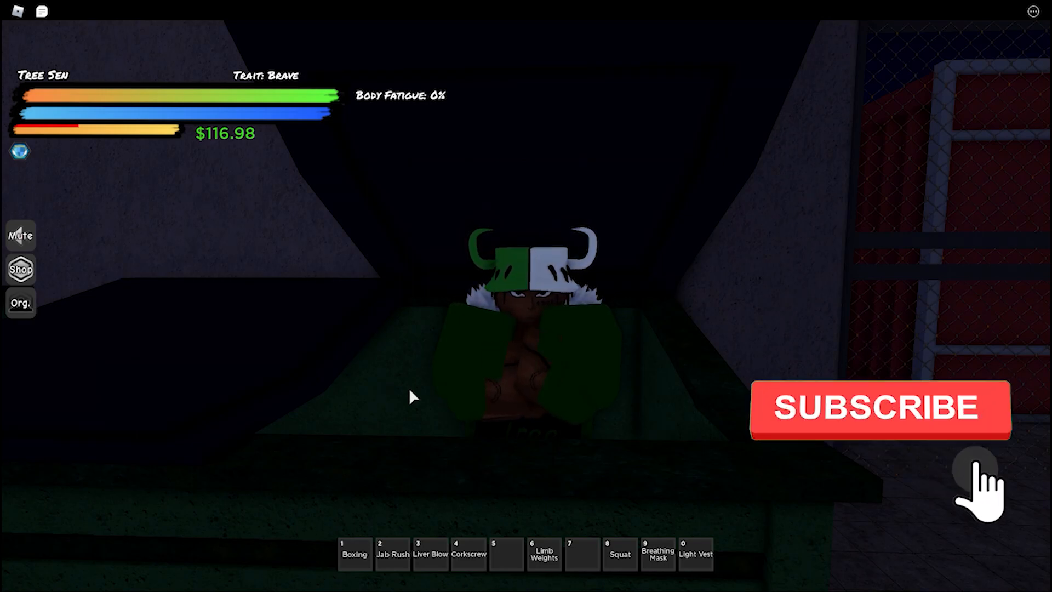
click(880, 408)
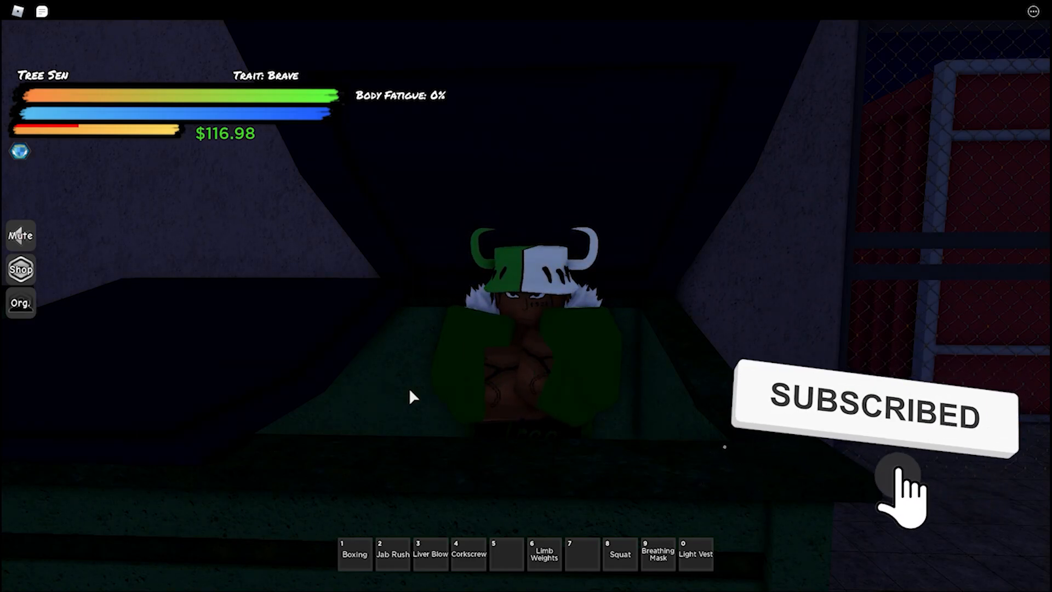